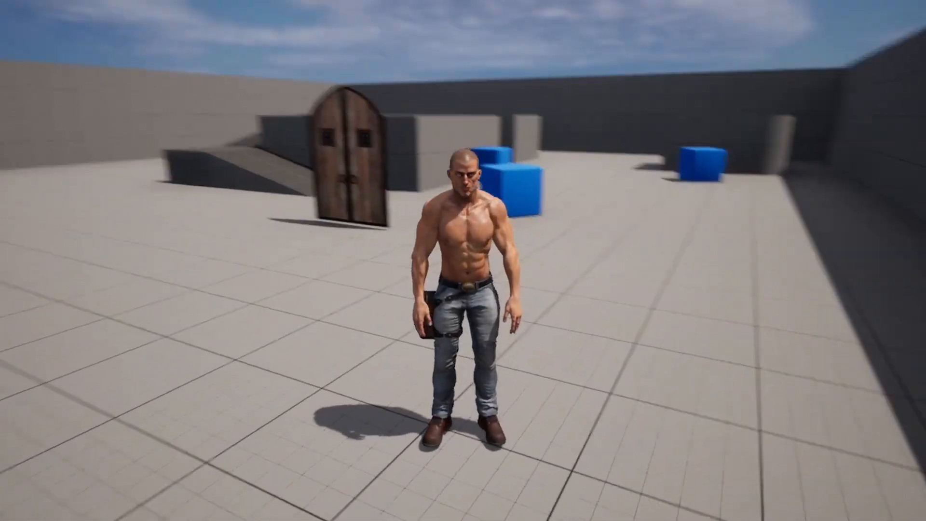
# Step: End the play session and return to editing ThirdPersonMap
pyautogui.press('w')
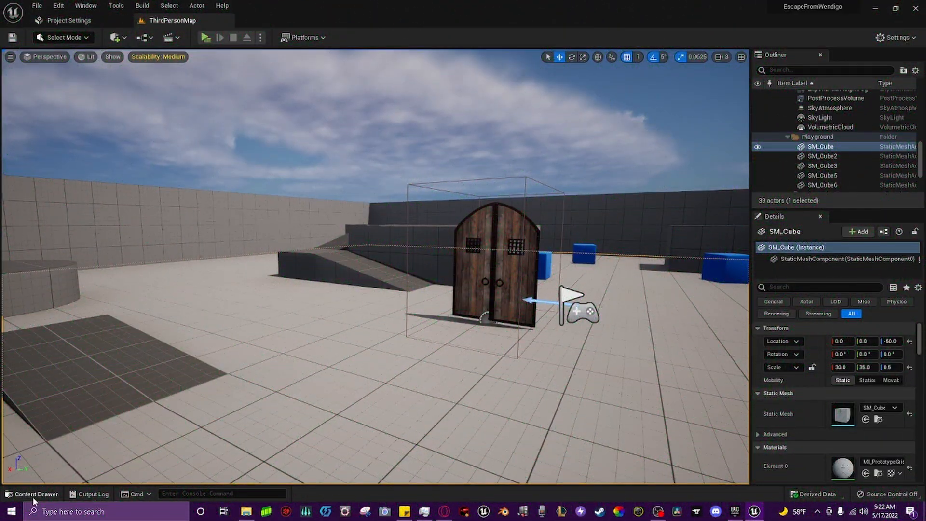
# Step: Bring up the Content Drawer to reach BP_ThirdPersonCharacter's Event Graph
pyautogui.click(31, 494)
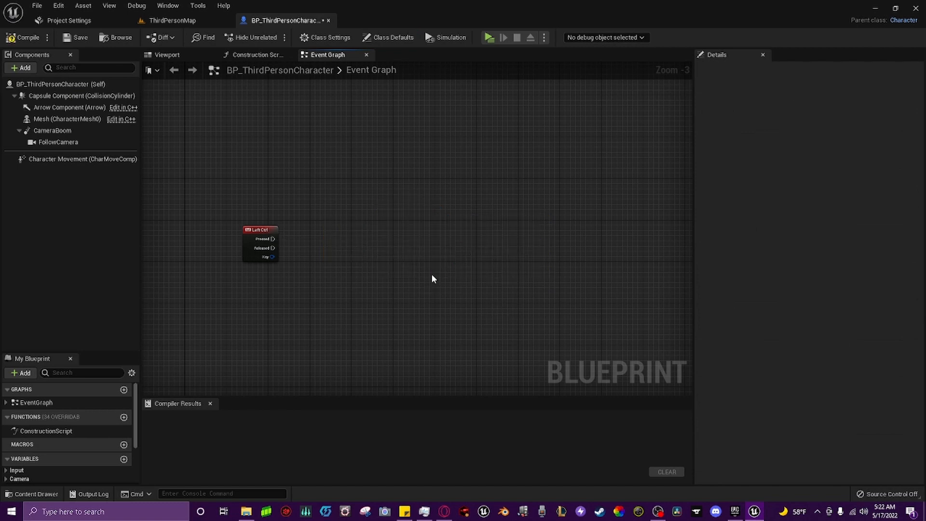
# Step: Add a Flip Flop from Left Ctrl Pressed feeding two Set Is Sprinting? nodes, the first checked true
pyautogui.click(23, 38)
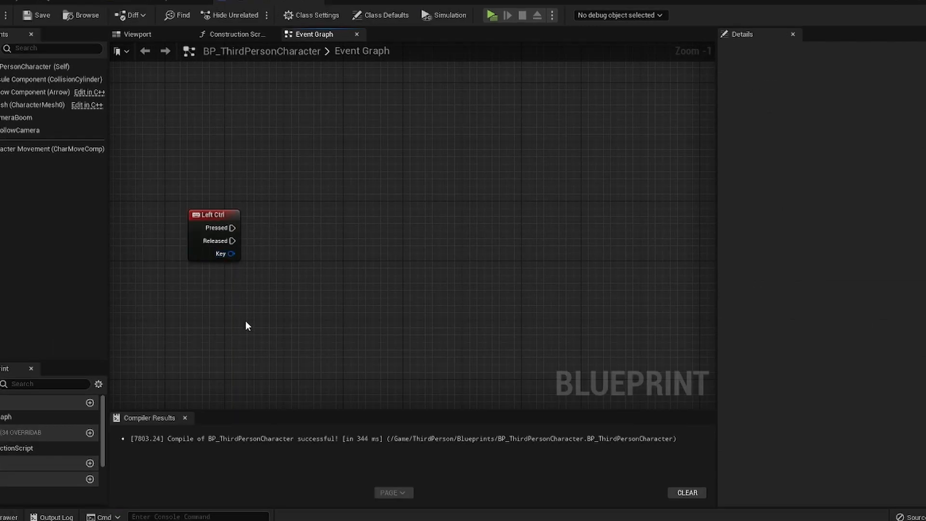
pyautogui.rightClick(247, 325)
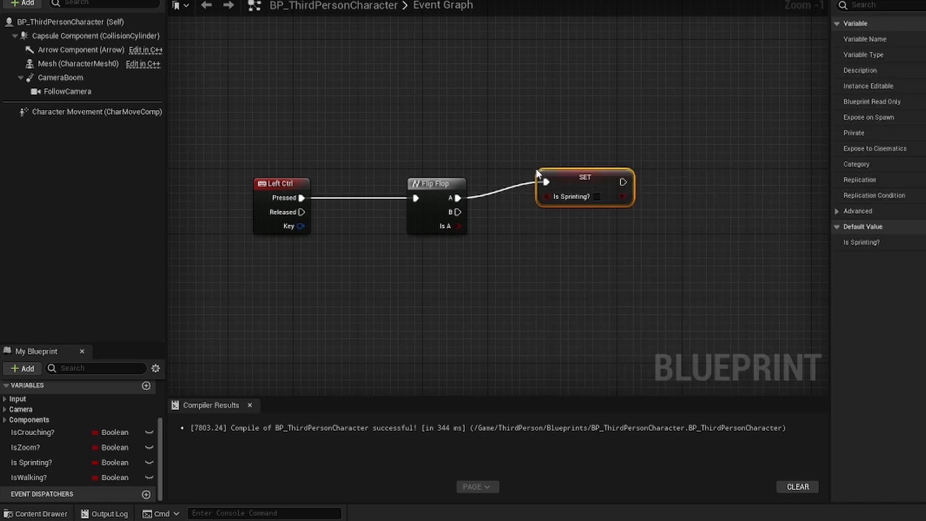
pyautogui.moveTo(562, 232)
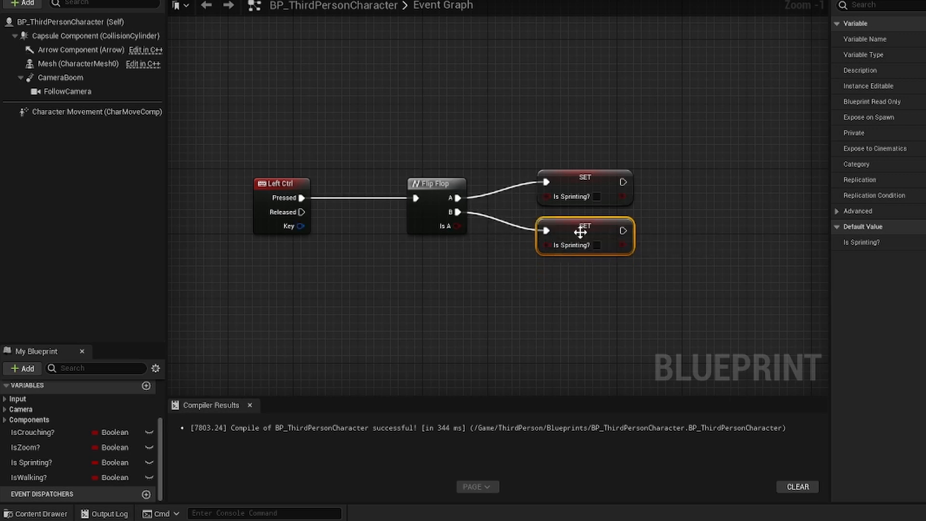
pyautogui.click(597, 197)
pyautogui.write('character movement get')
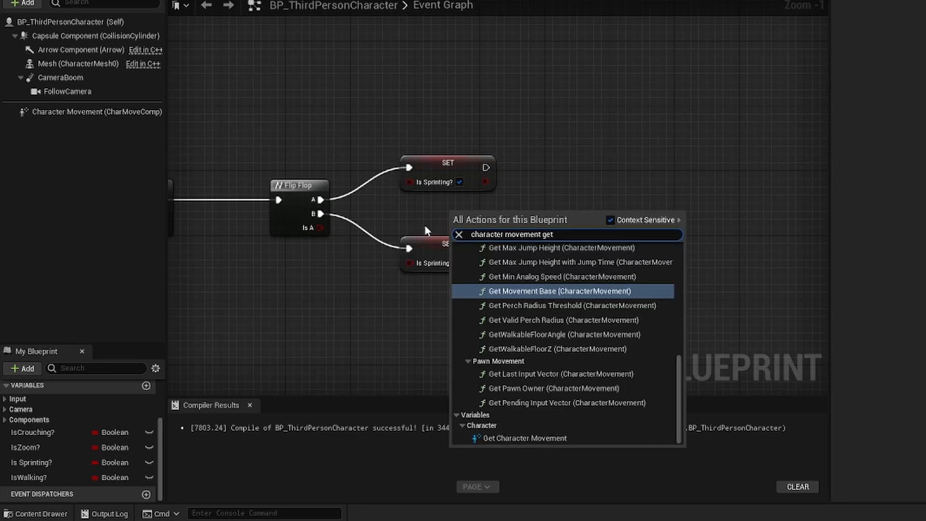
pyautogui.moveTo(495, 246)
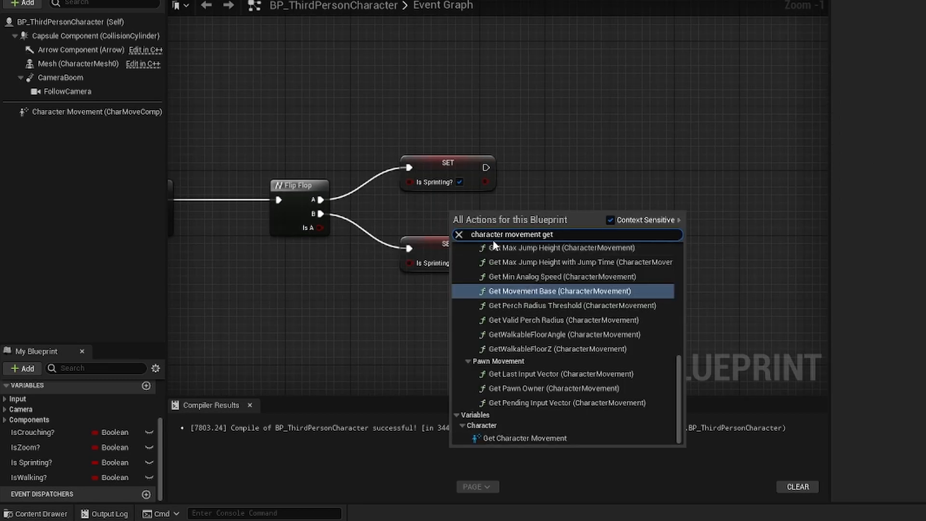
# Step: Set Character Movement's Max Walk Speed to 1000 when sprinting and 600 otherwise
pyautogui.click(530, 437)
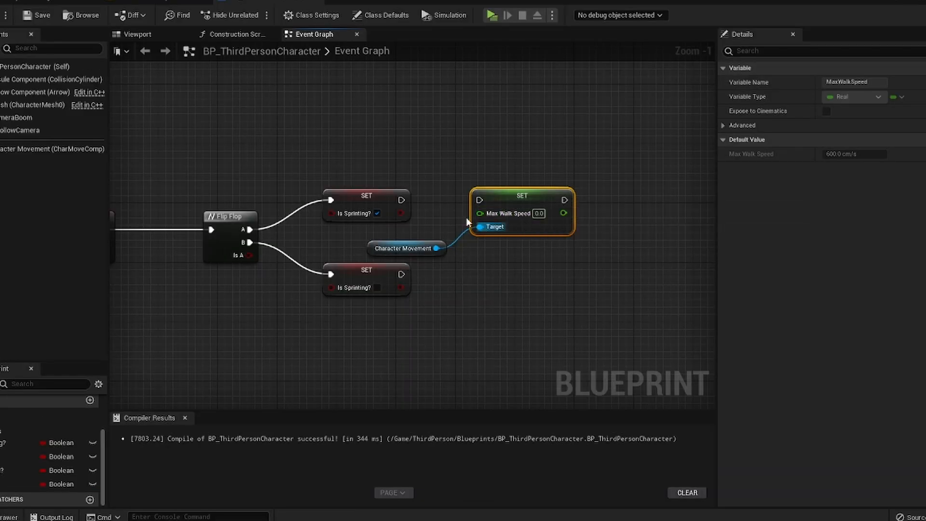
pyautogui.moveTo(395, 199)
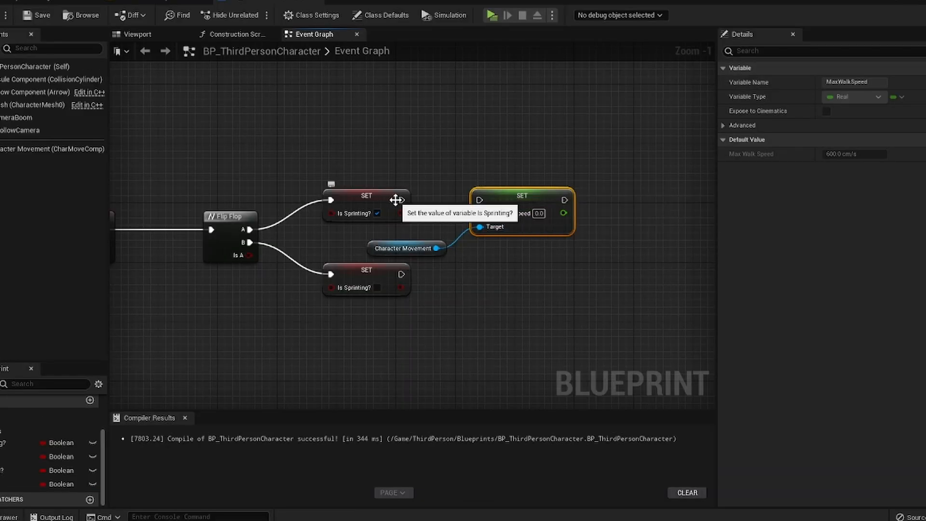
pyautogui.moveTo(525, 226)
pyautogui.write('1000')
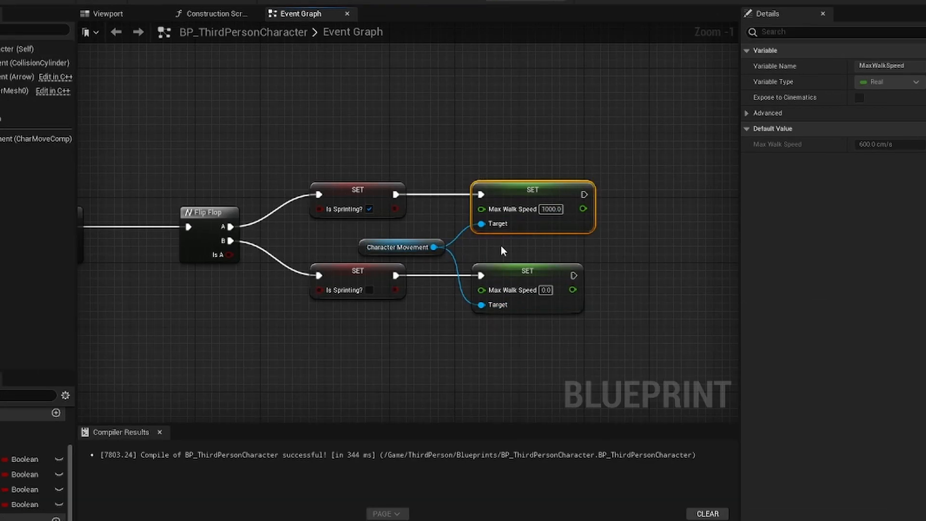
pyautogui.doubleClick(550, 210)
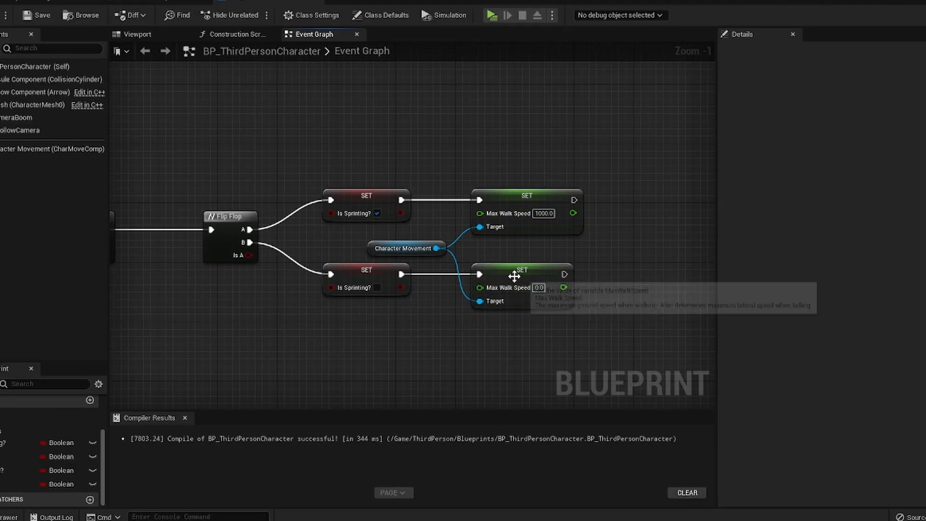
pyautogui.click(520, 271)
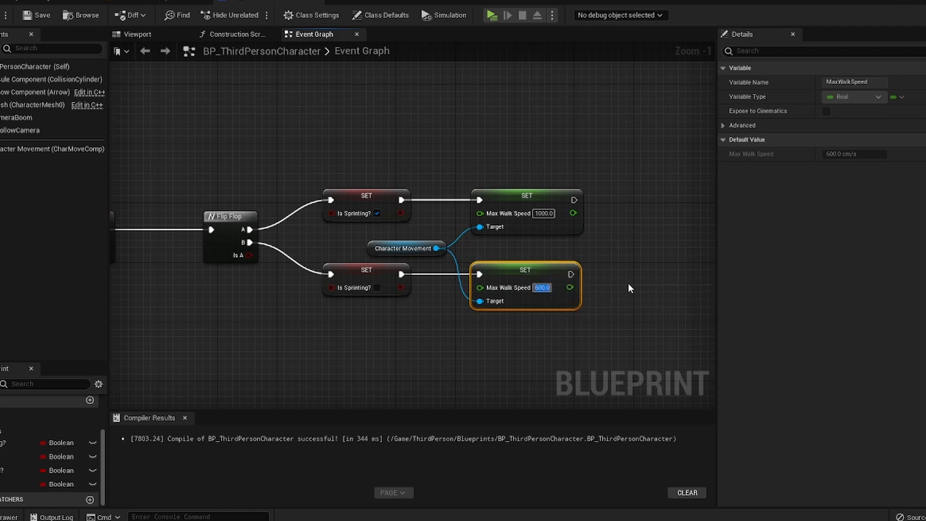
pyautogui.moveTo(543, 264)
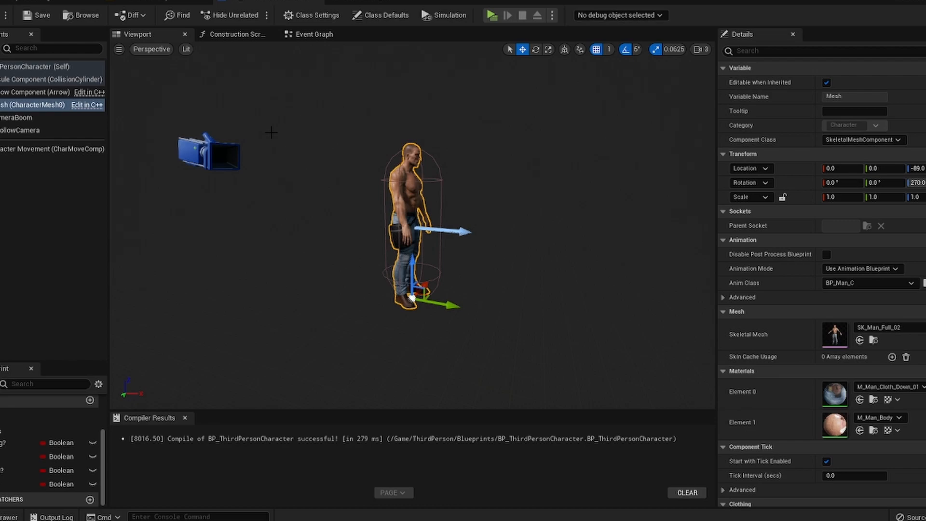
# Step: Play the level and try the character's sprint toggle
pyautogui.click(490, 15)
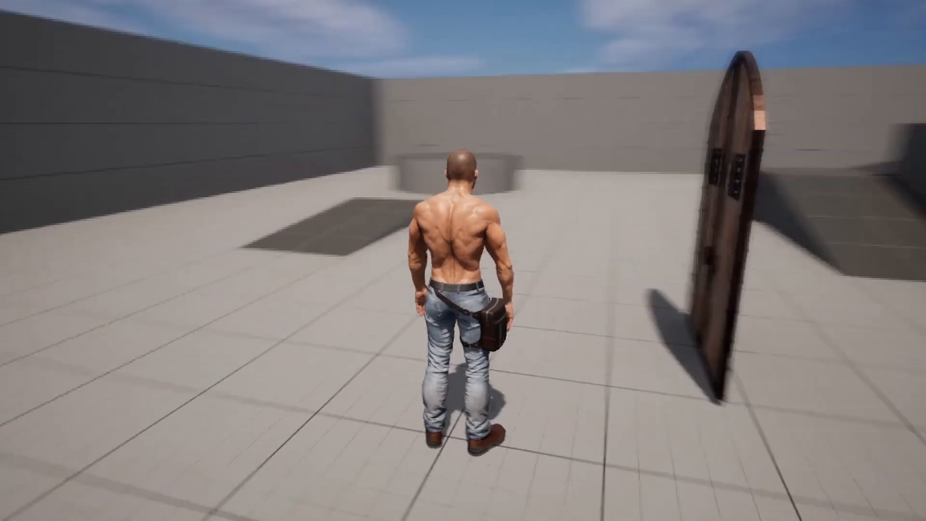
pyautogui.press('w')
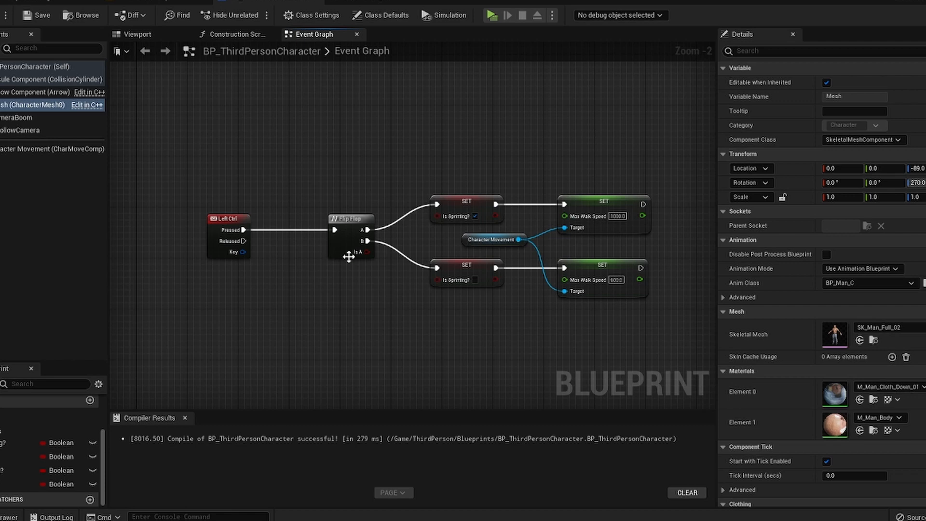
pyautogui.moveTo(320, 275)
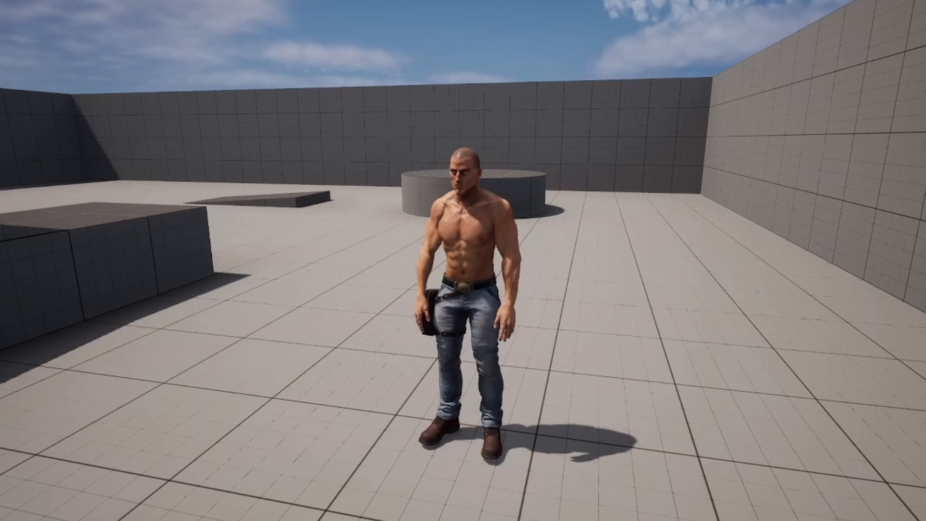
# Step: Toggle sprinting while walking the character across the playground
pyautogui.press('w')
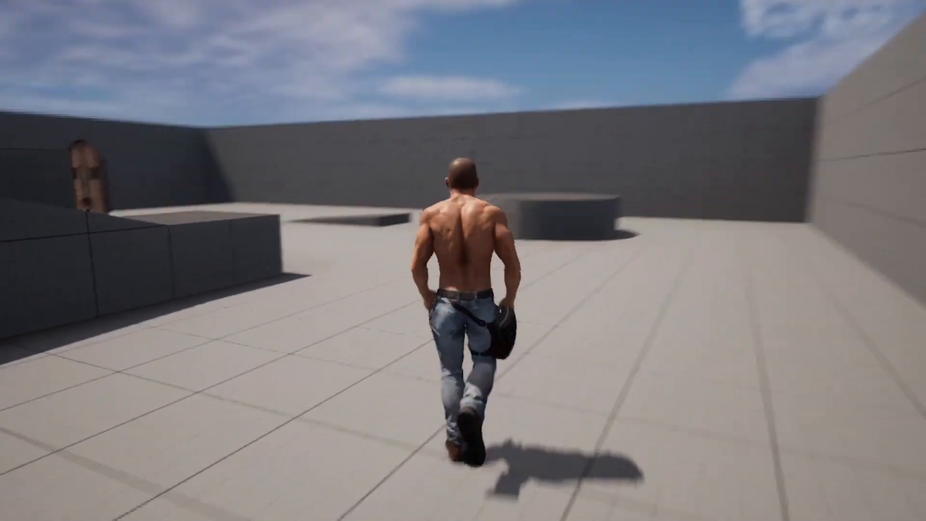